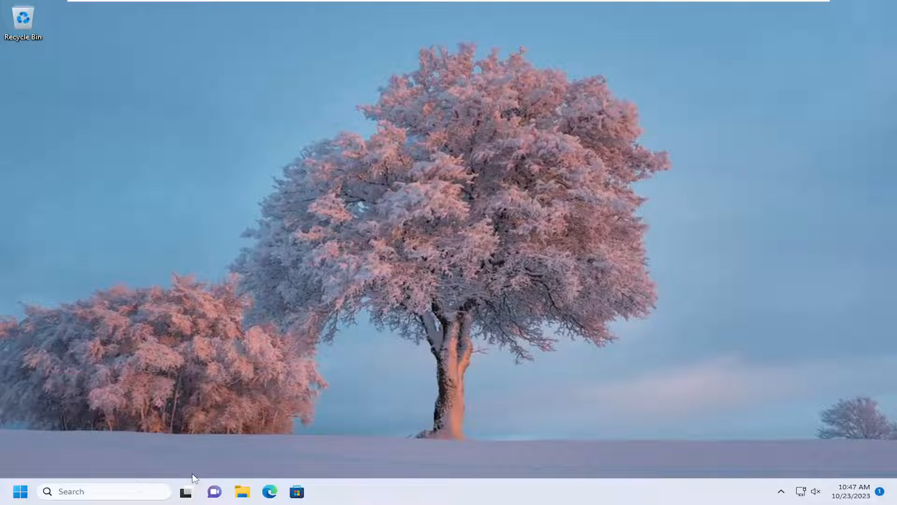
Search the taskbar for 'settings' to launch the Settings app.
left_click(86, 491)
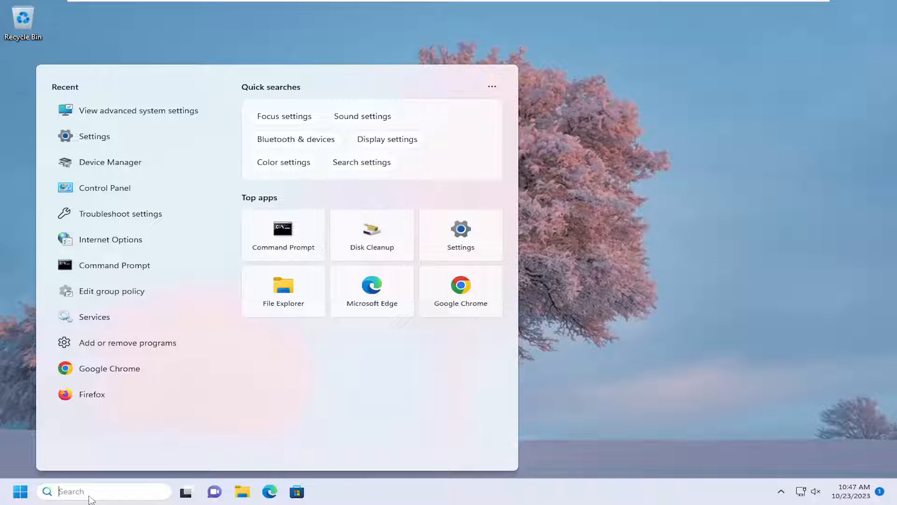
type("settings")
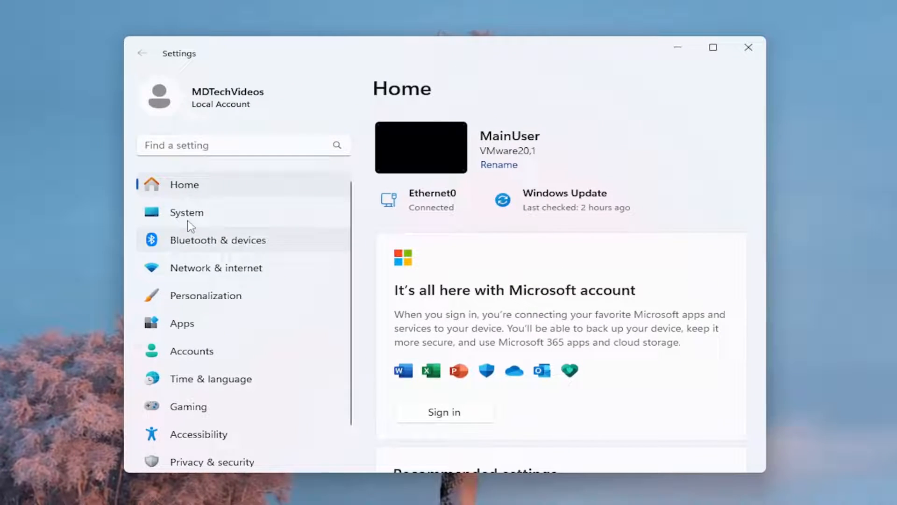
Navigate from Windows Update's Advanced options to the Recovery page.
scroll("down", 3)
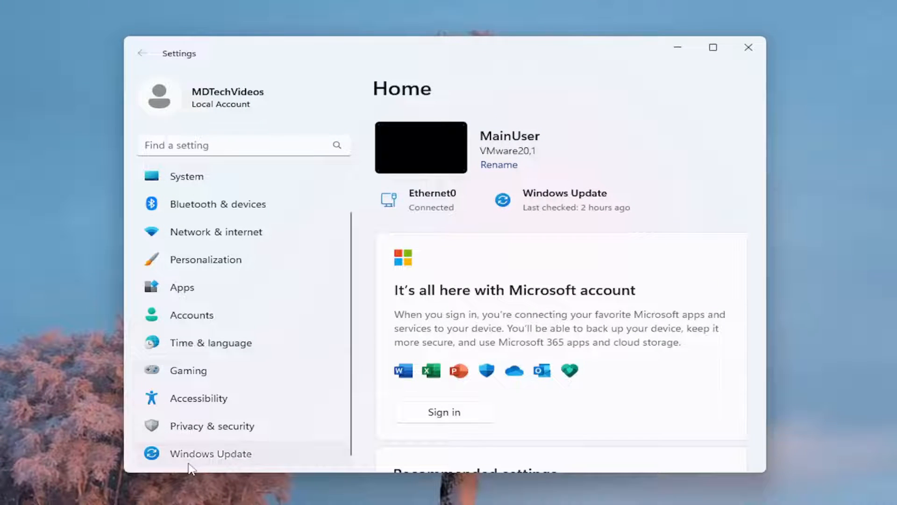
left_click(210, 453)
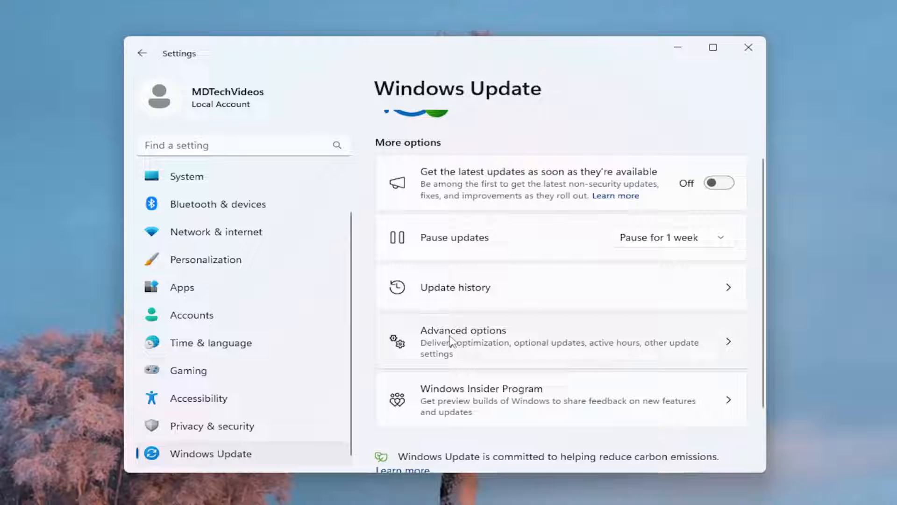
left_click(464, 341)
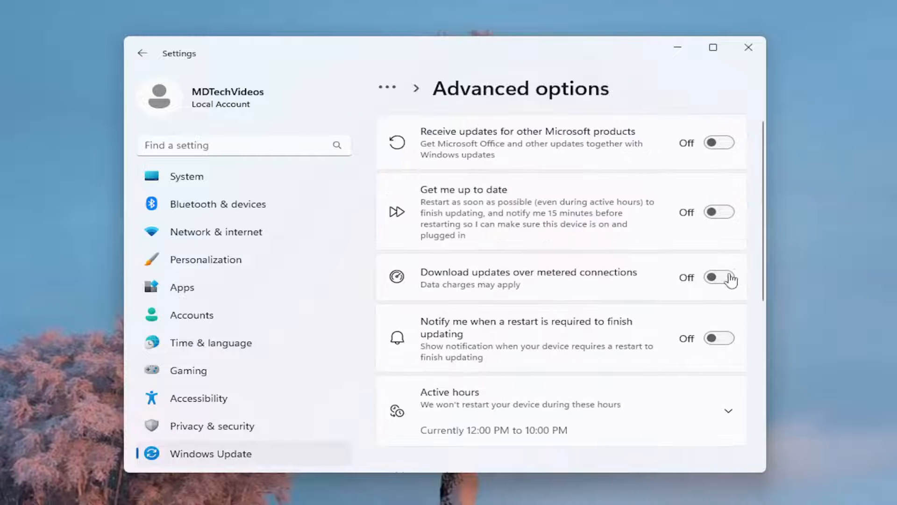
scroll("down", 3)
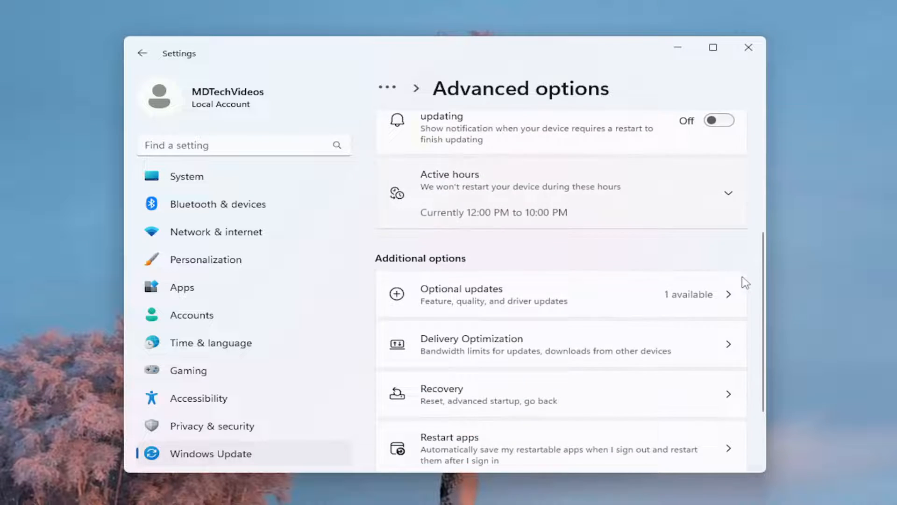
scroll("down", 3)
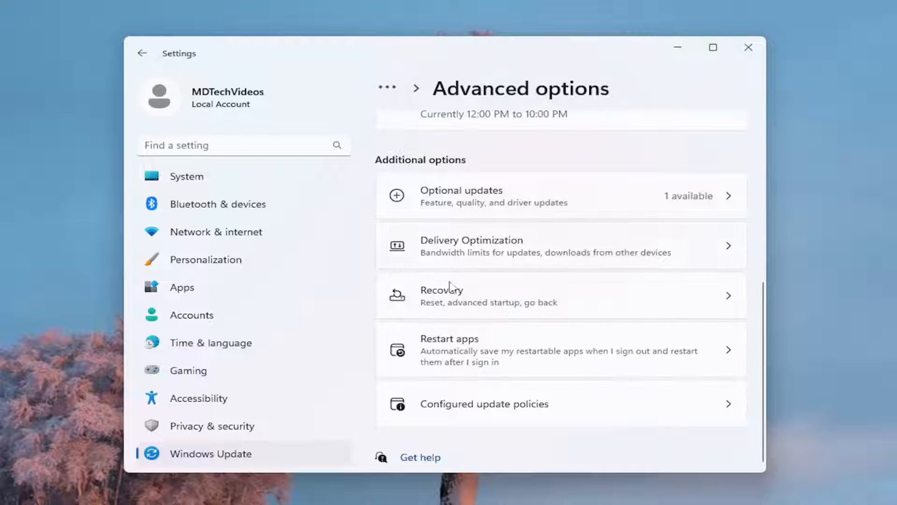
left_click(489, 295)
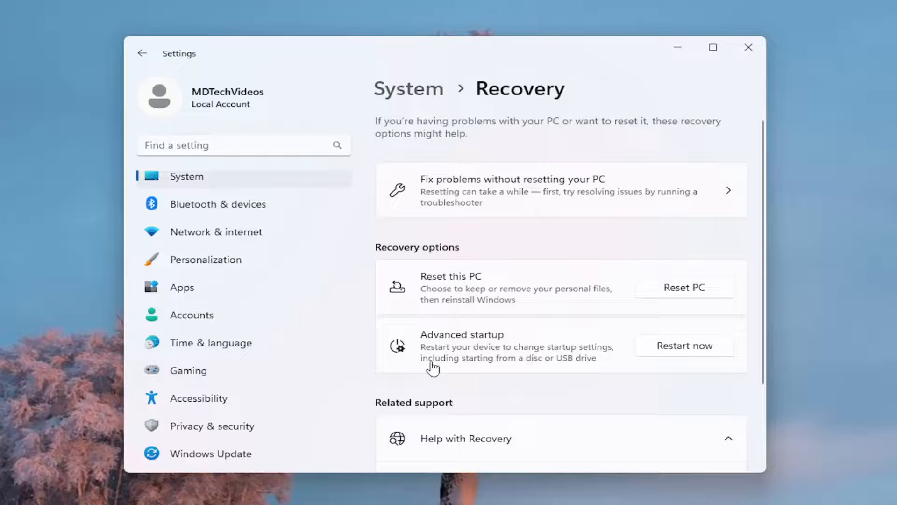
mouse_move(487, 360)
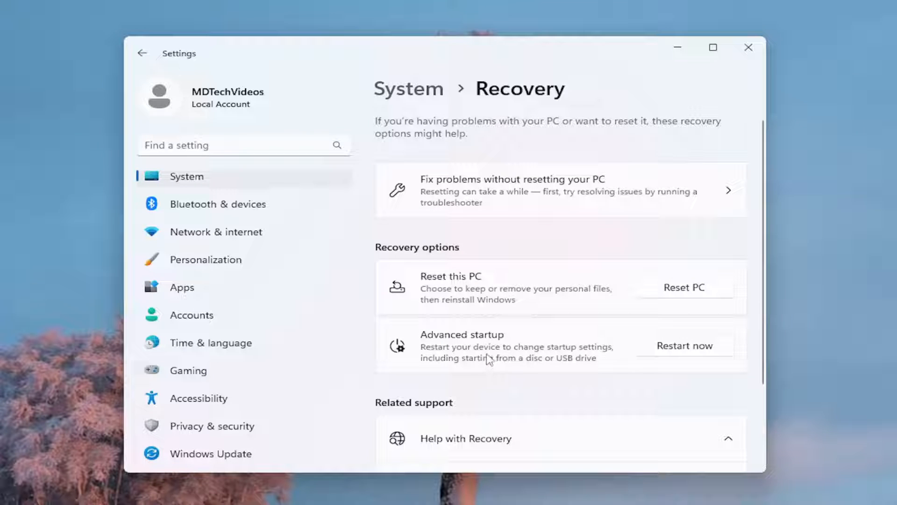
mouse_move(515, 367)
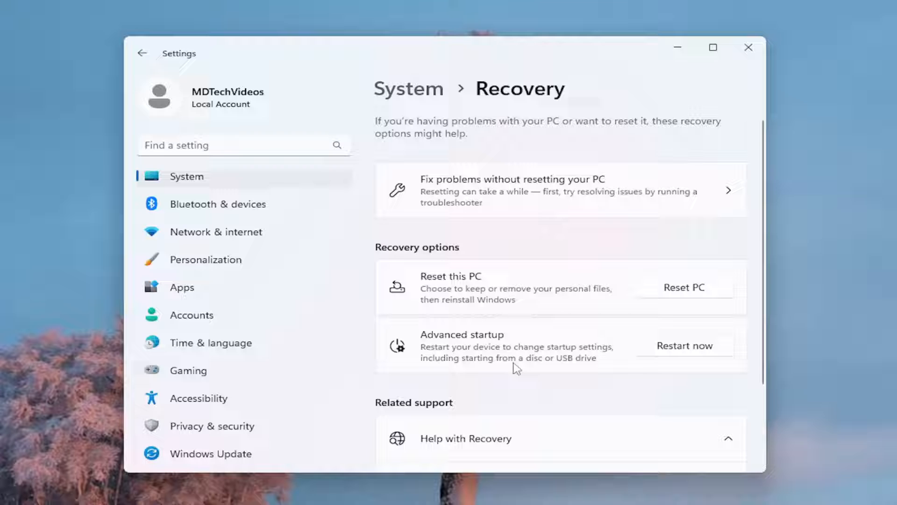
mouse_move(678, 348)
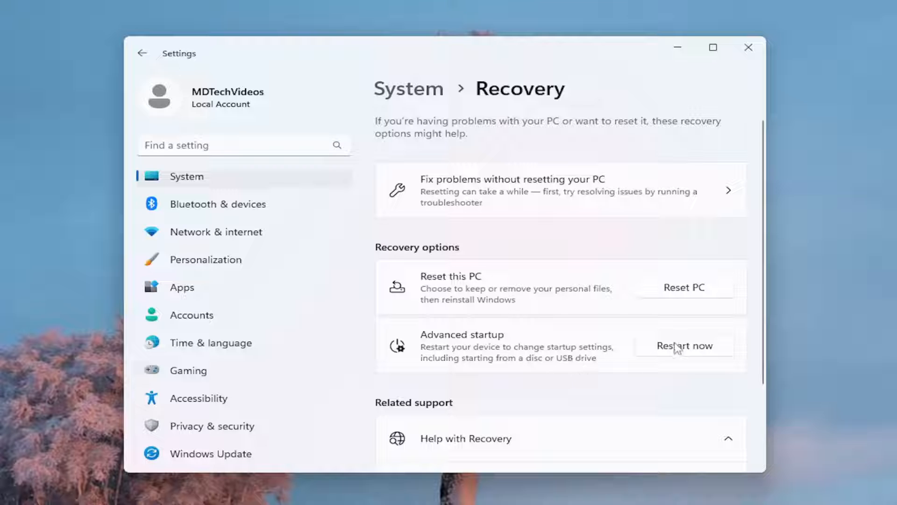
Restart now into Advanced startup and confirm the restart.
left_click(684, 346)
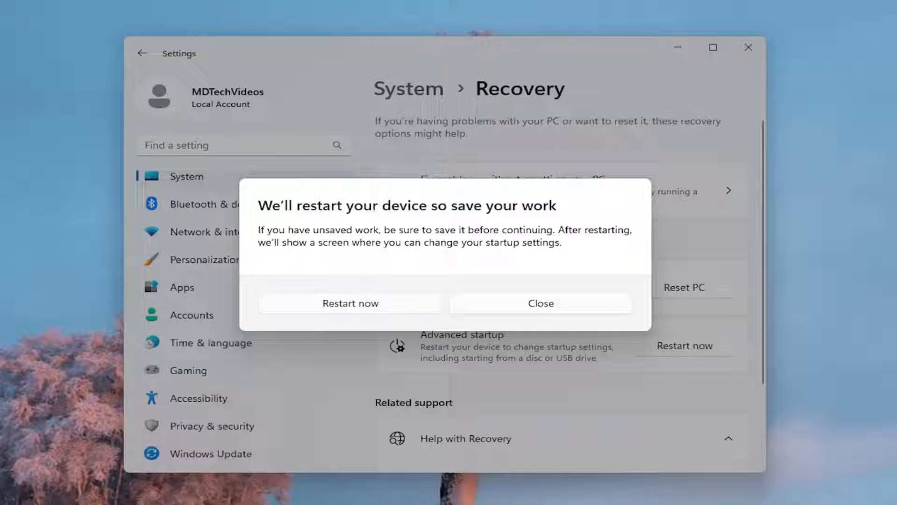
mouse_move(350, 244)
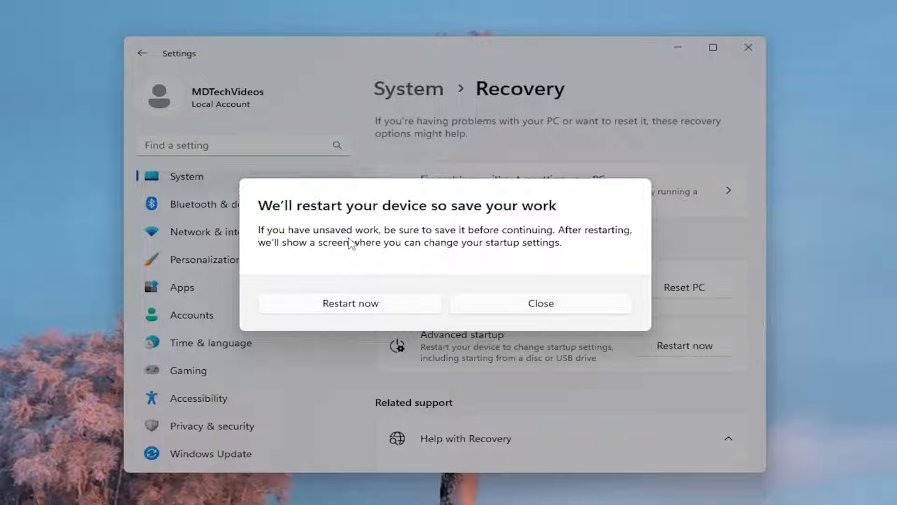
mouse_move(372, 245)
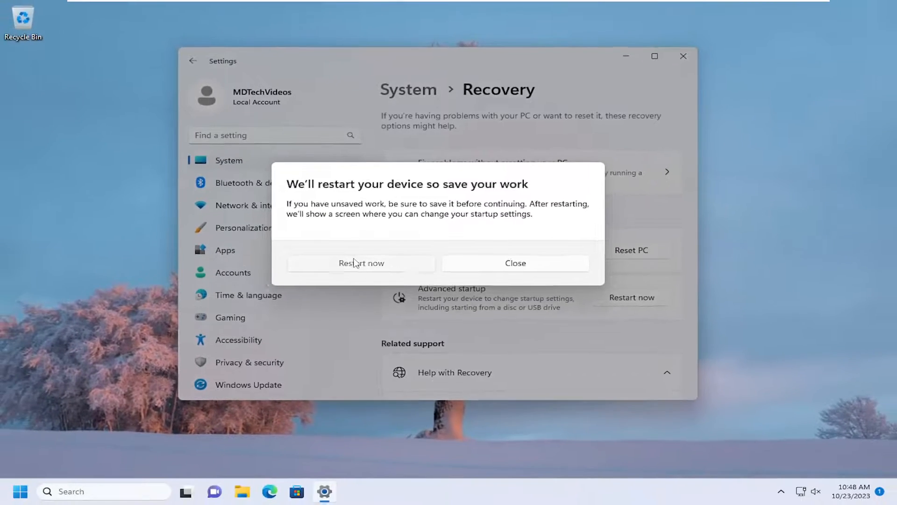
left_click(361, 263)
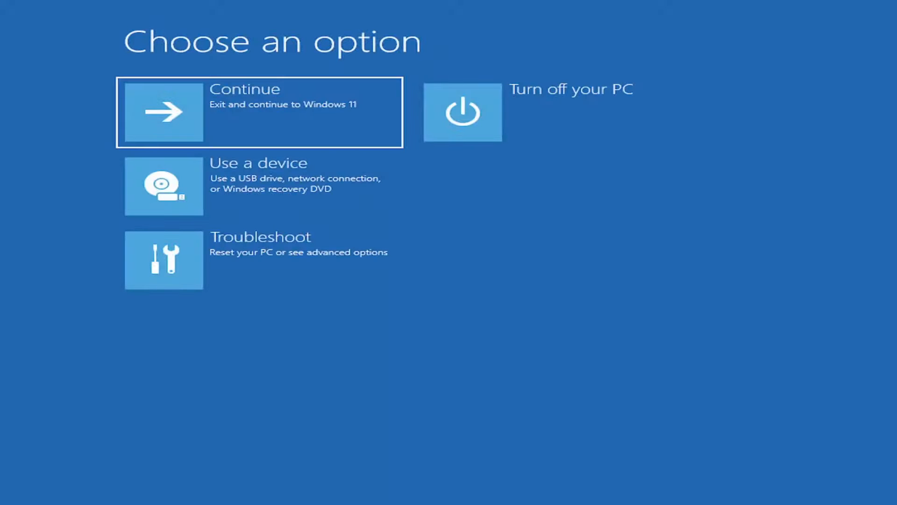
Restart from Troubleshoot > Startup Settings to boot into Safe Mode.
left_click(164, 260)
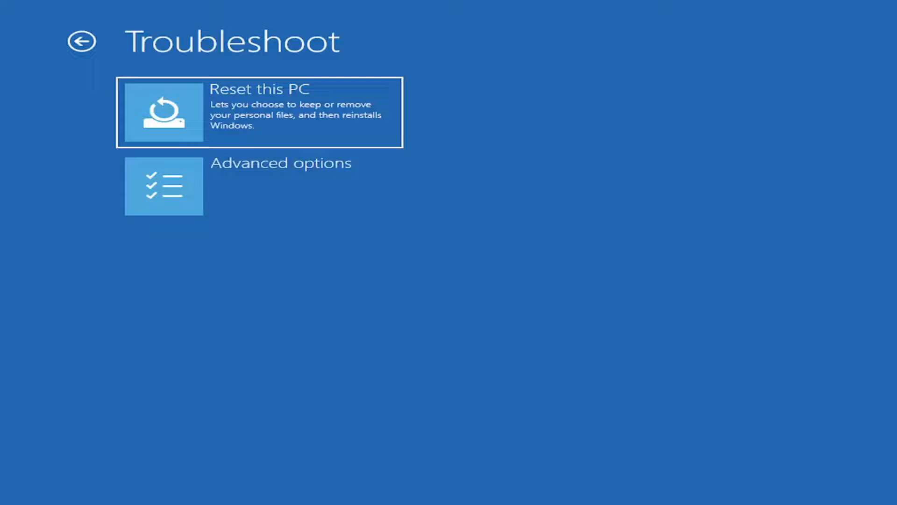
mouse_move(276, 180)
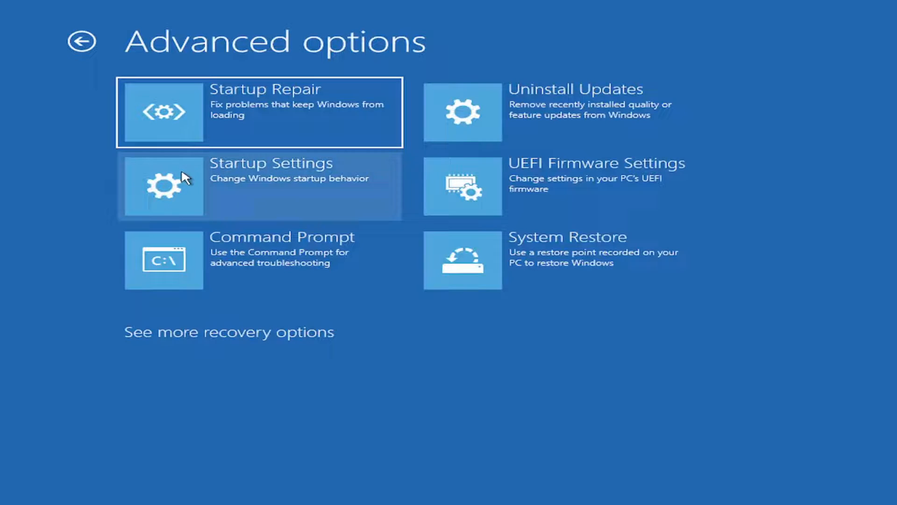
left_click(259, 186)
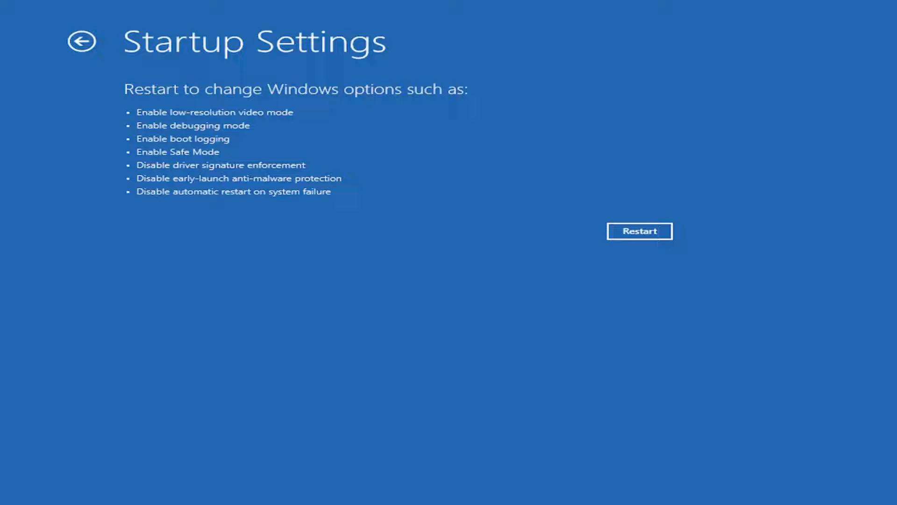
left_click(639, 232)
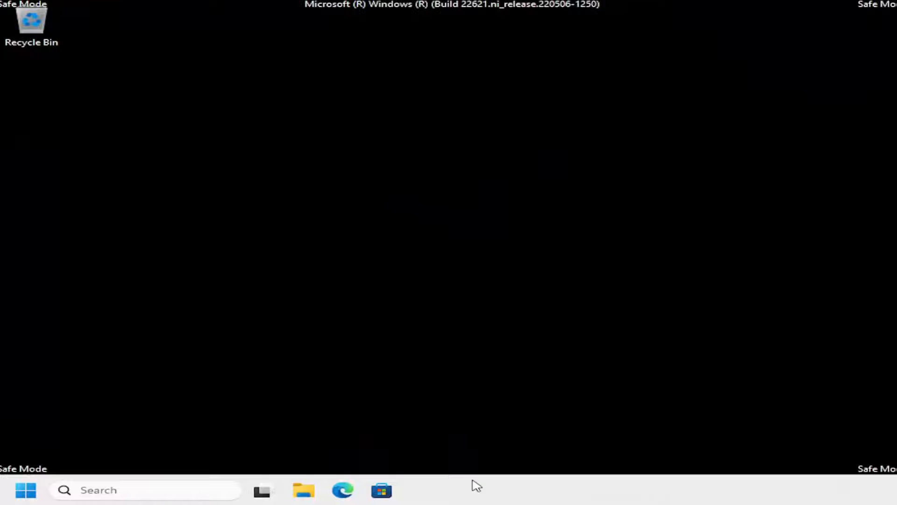
mouse_move(525, 441)
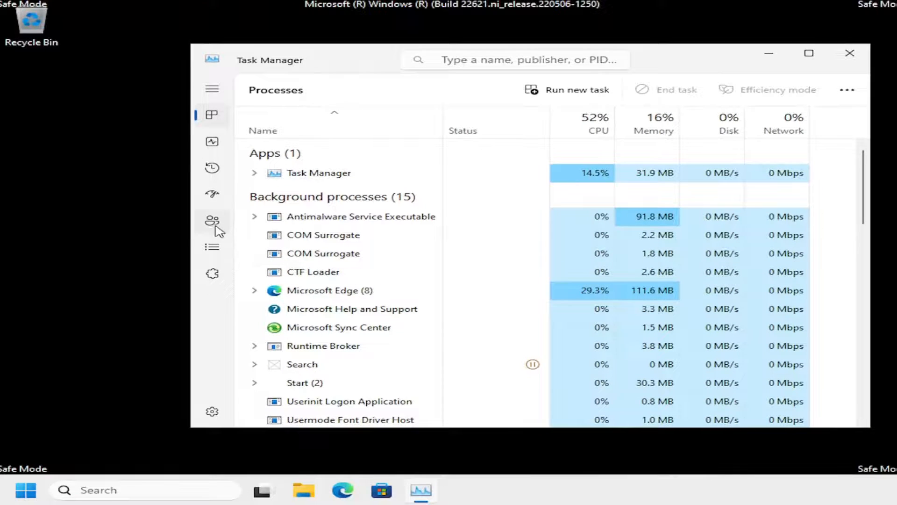
Open Manage user accounts for the signed-in user from Task Manager's Users page.
left_click(212, 221)
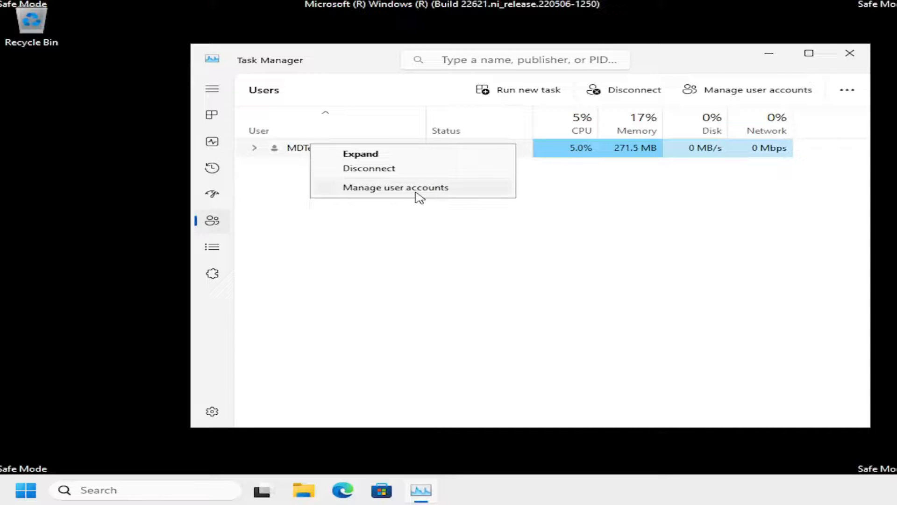
left_click(395, 187)
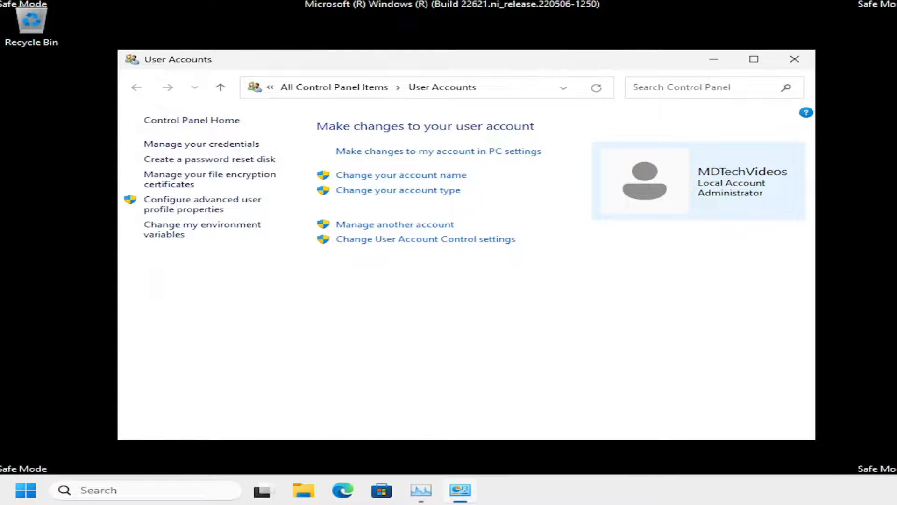
mouse_move(428, 324)
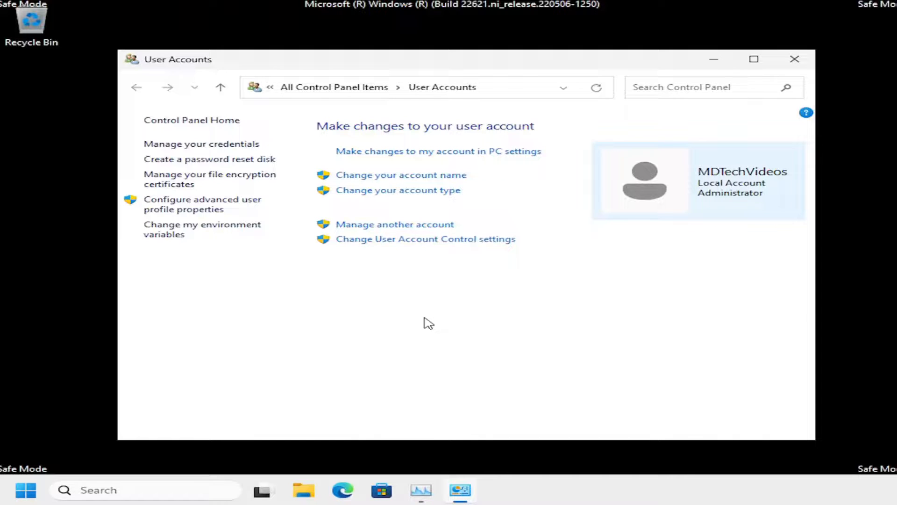
Open Change your account type to verify the account is Administrator.
left_click(398, 190)
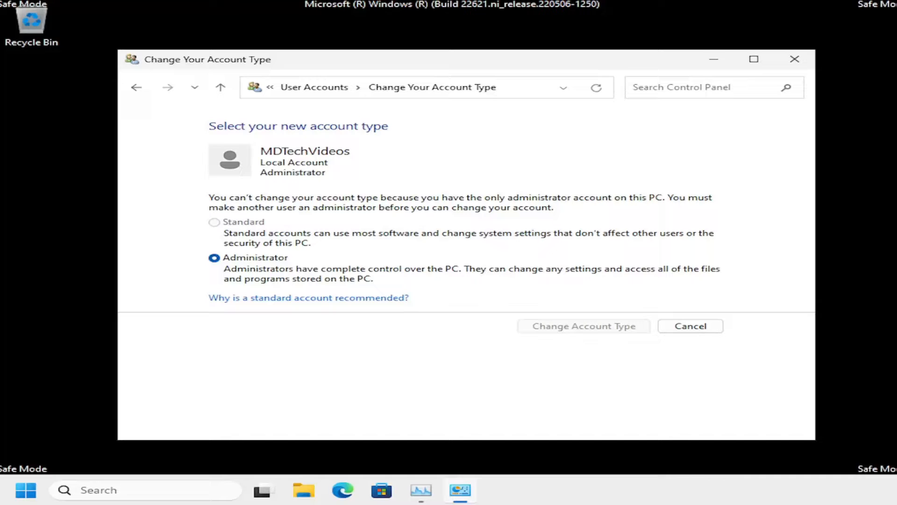
mouse_move(307, 320)
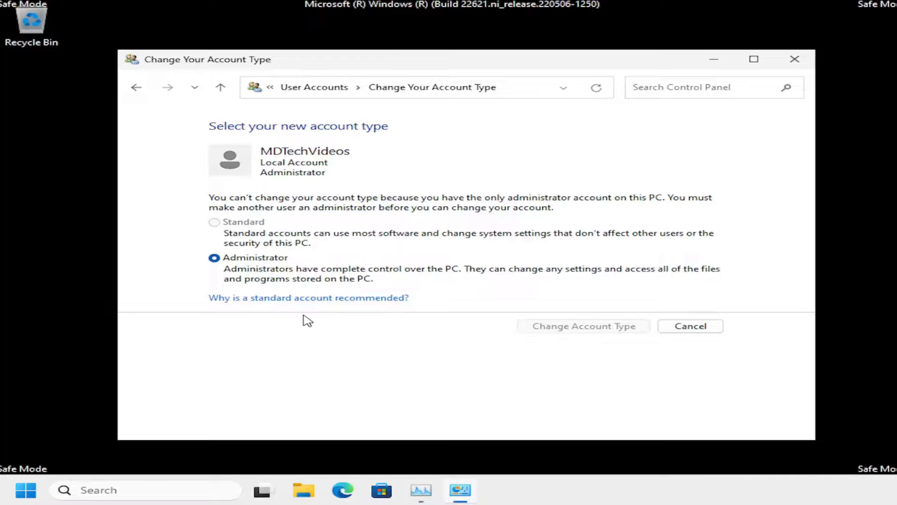
mouse_move(469, 291)
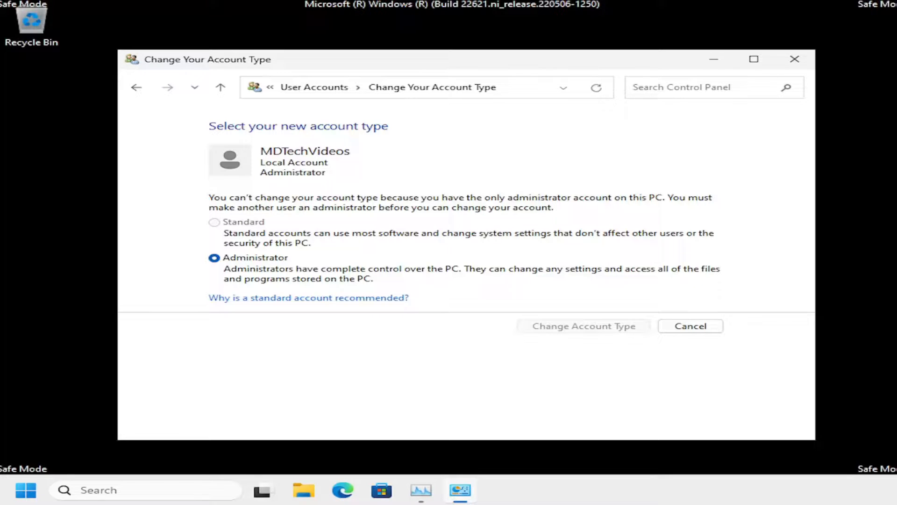
mouse_move(589, 333)
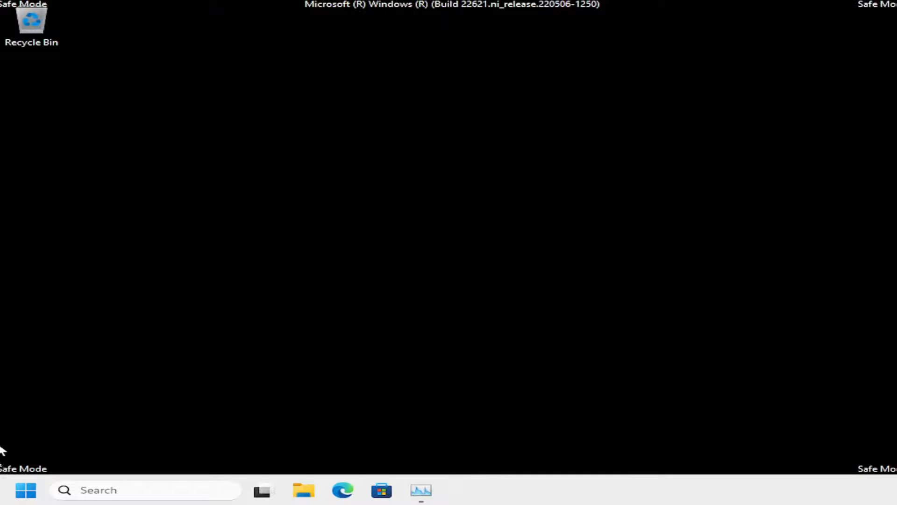
Close Task Manager from the taskbar and open the Start right-click system menu.
right_click(422, 490)
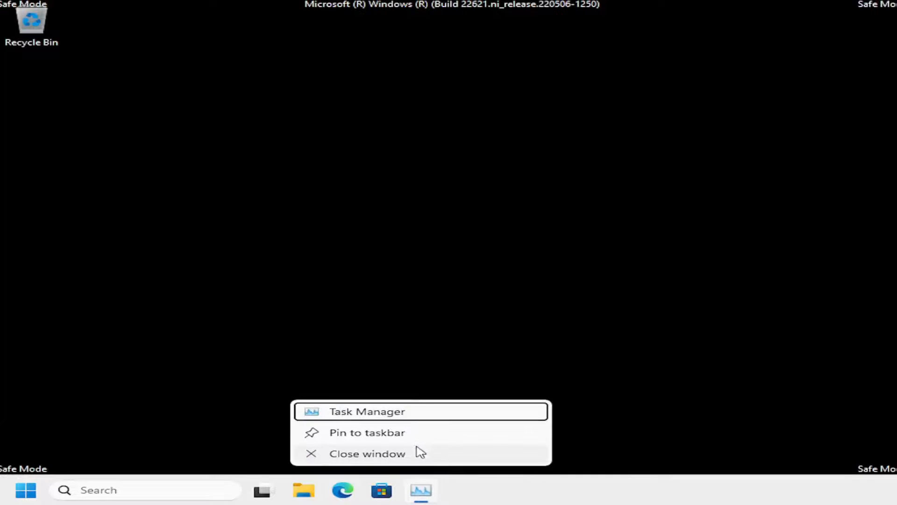
right_click(26, 490)
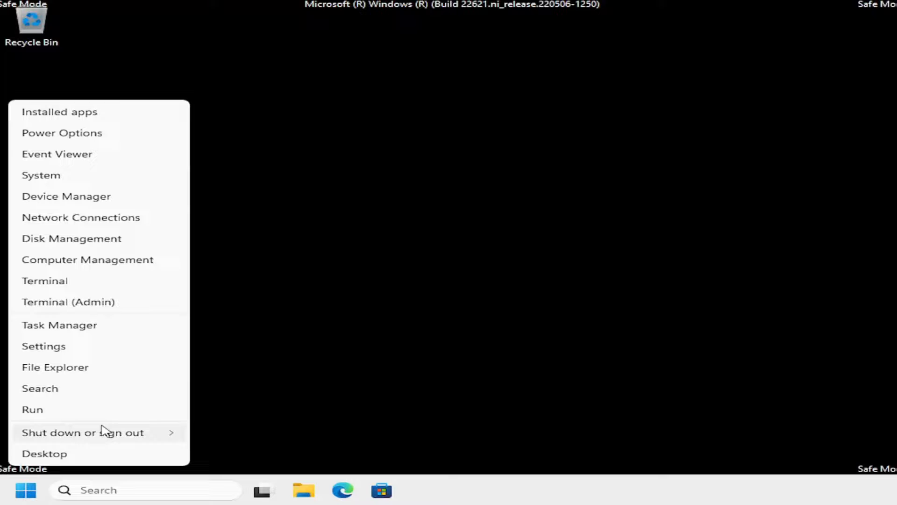